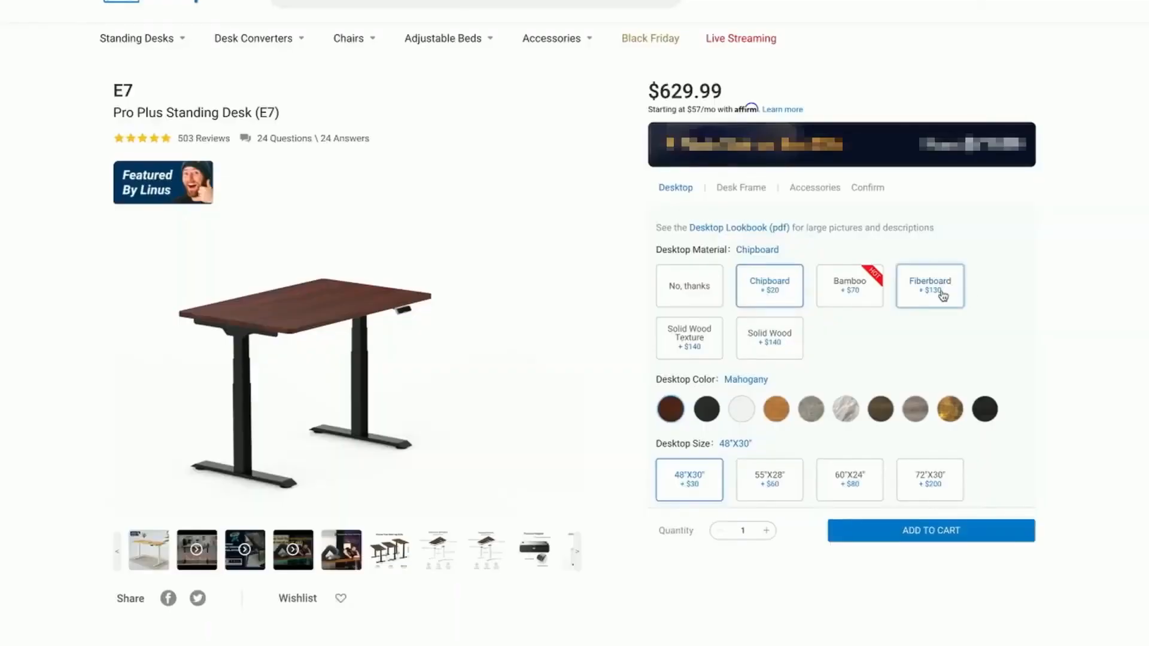
Advance the desk-setup slideshow to FlexiSpot's $629.99 Ergonomic Chair Pro (OC14) page.
click(930, 285)
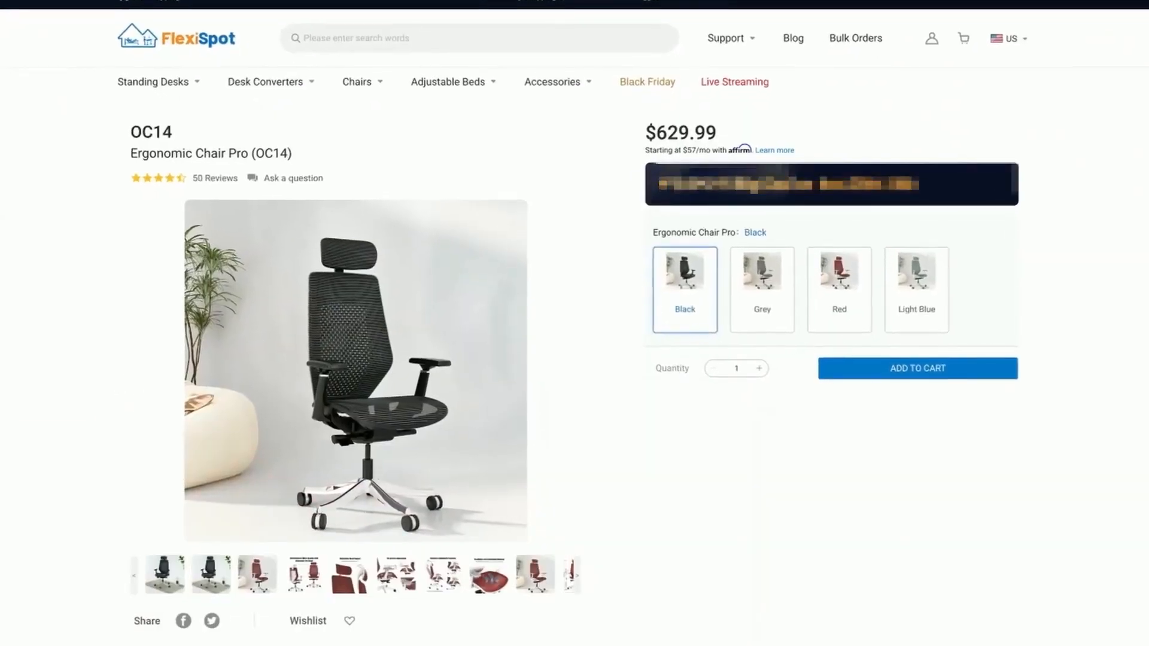
Select the Grey swatch for the FlexiSpot Ergonomic Chair Pro (OC14).
click(762, 290)
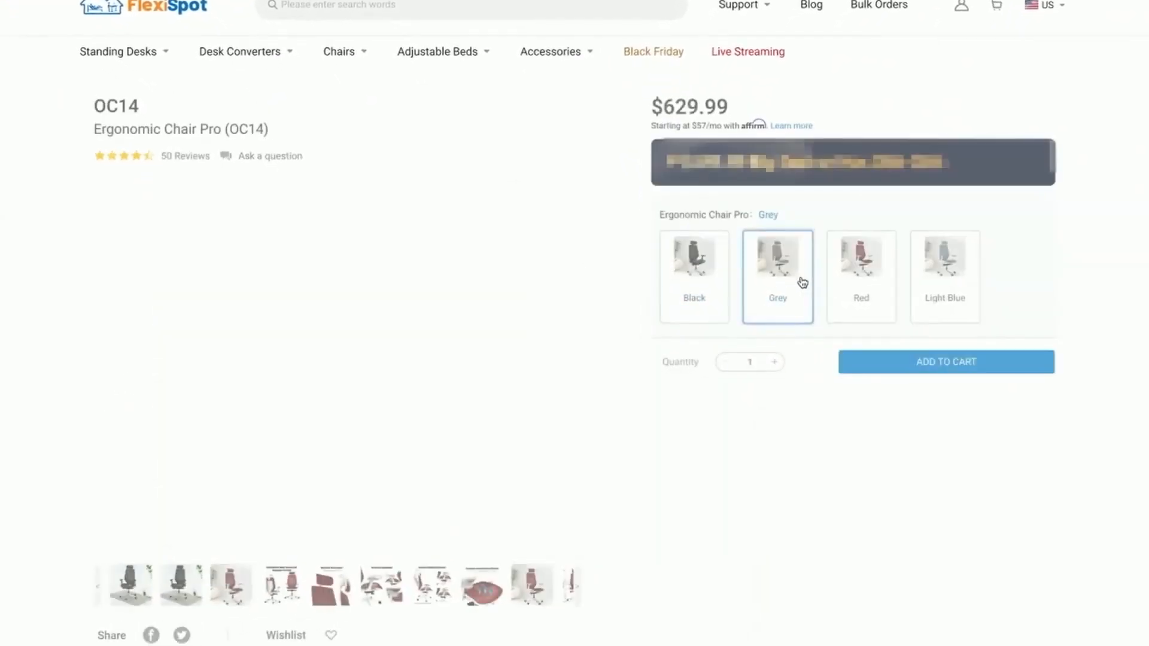
click(861, 258)
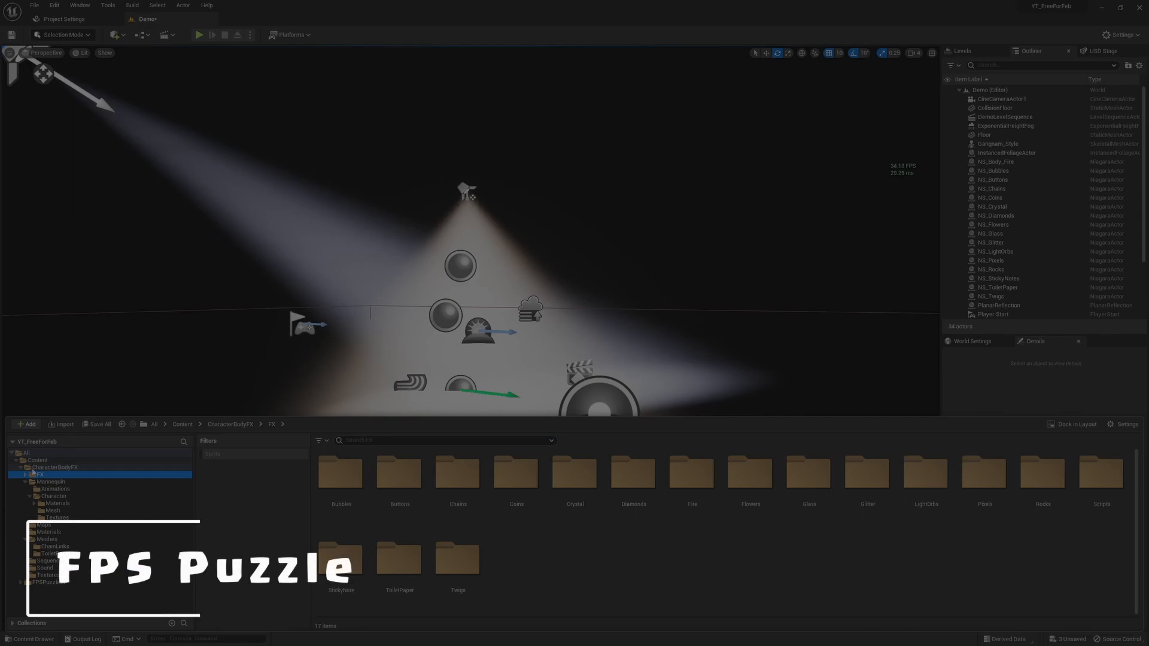
Open the JustNothing map from FPSPuzzleSP > Demo > Maps in the Content Drawer.
click(47, 475)
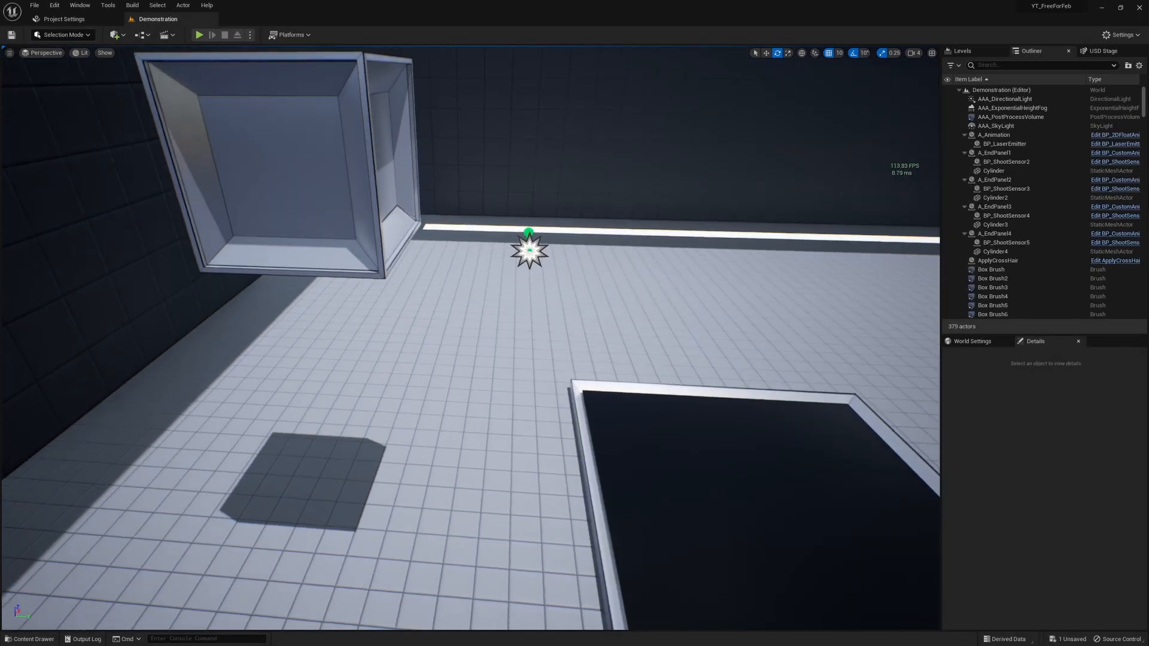
click(29, 639)
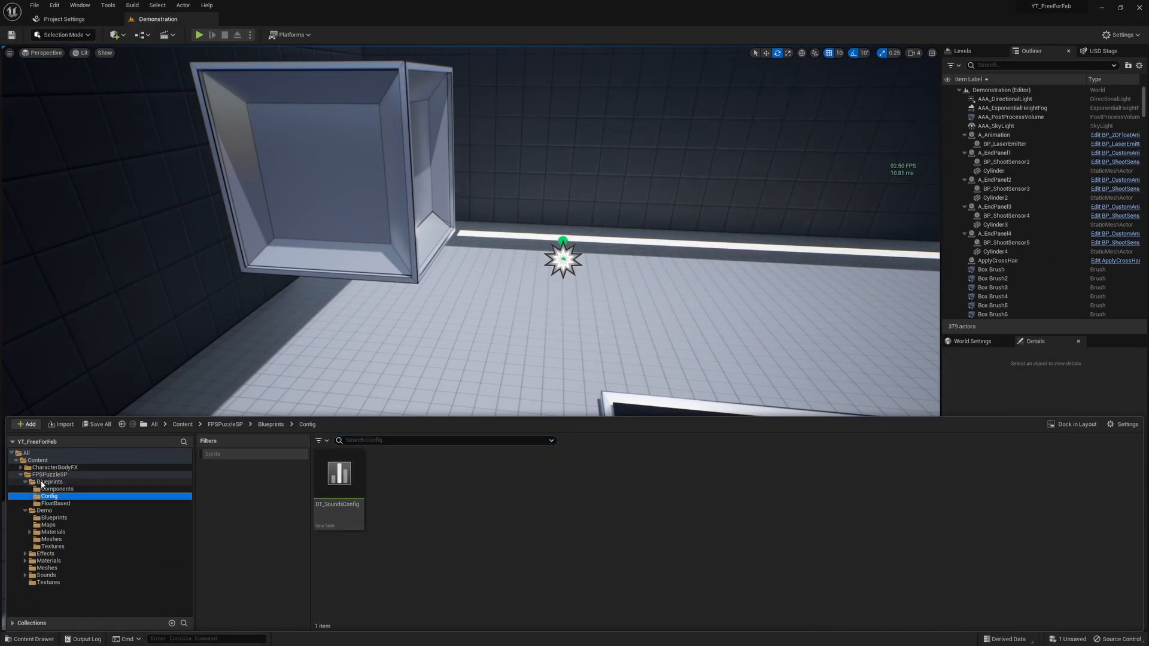
click(48, 525)
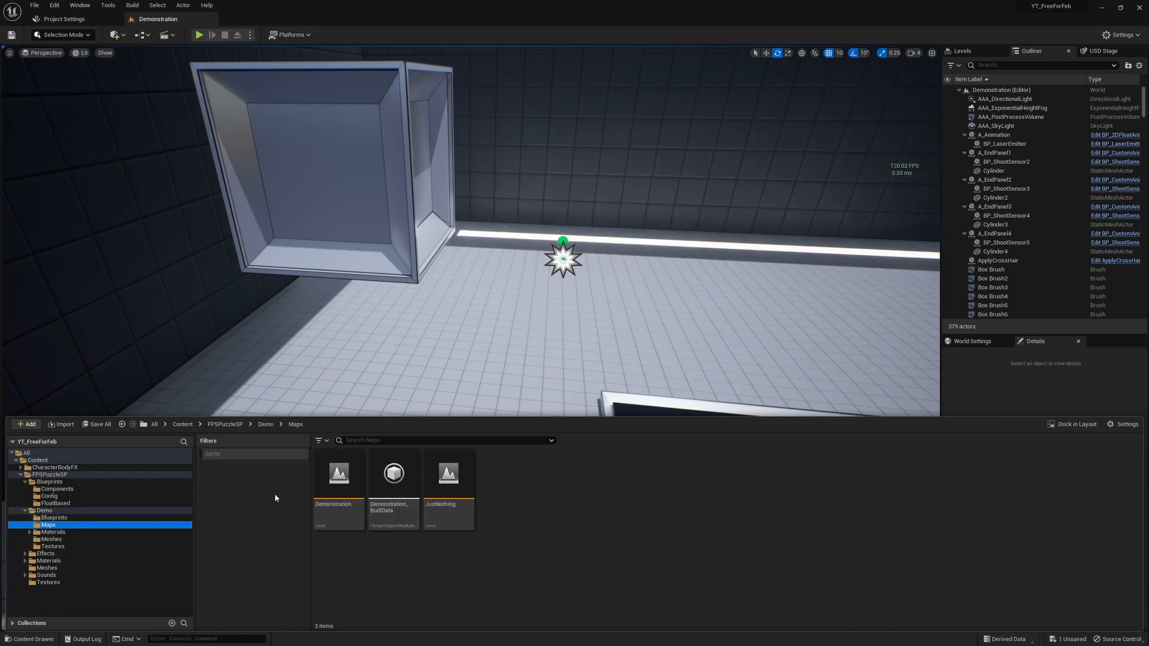
mouse_move(450, 483)
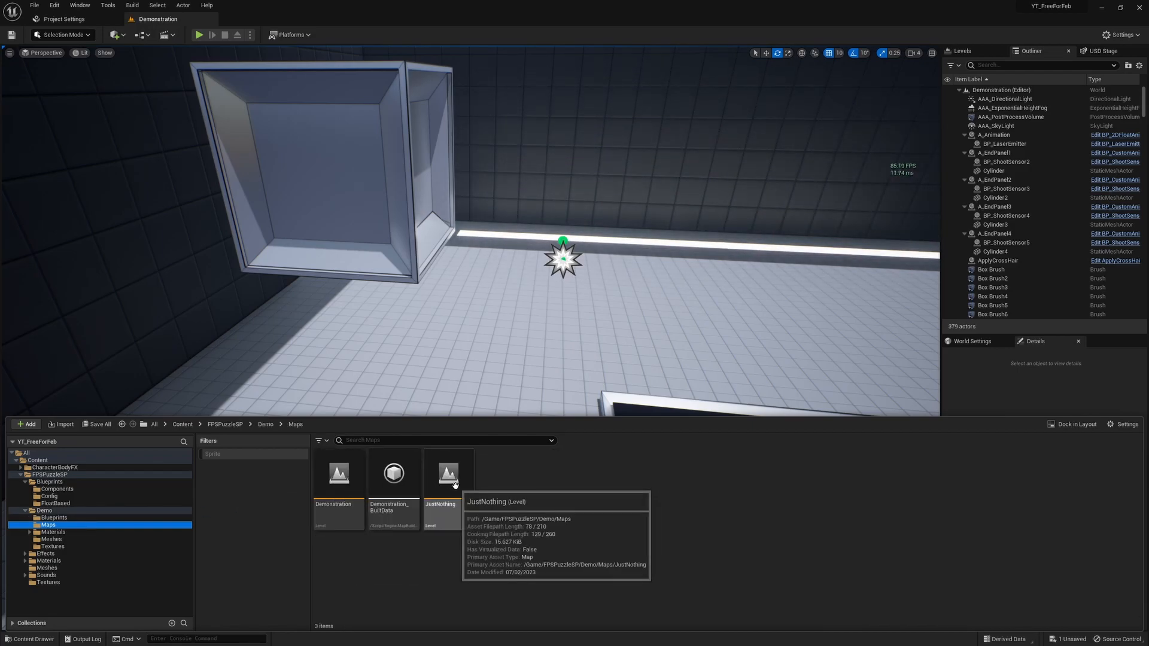
double_click(448, 473)
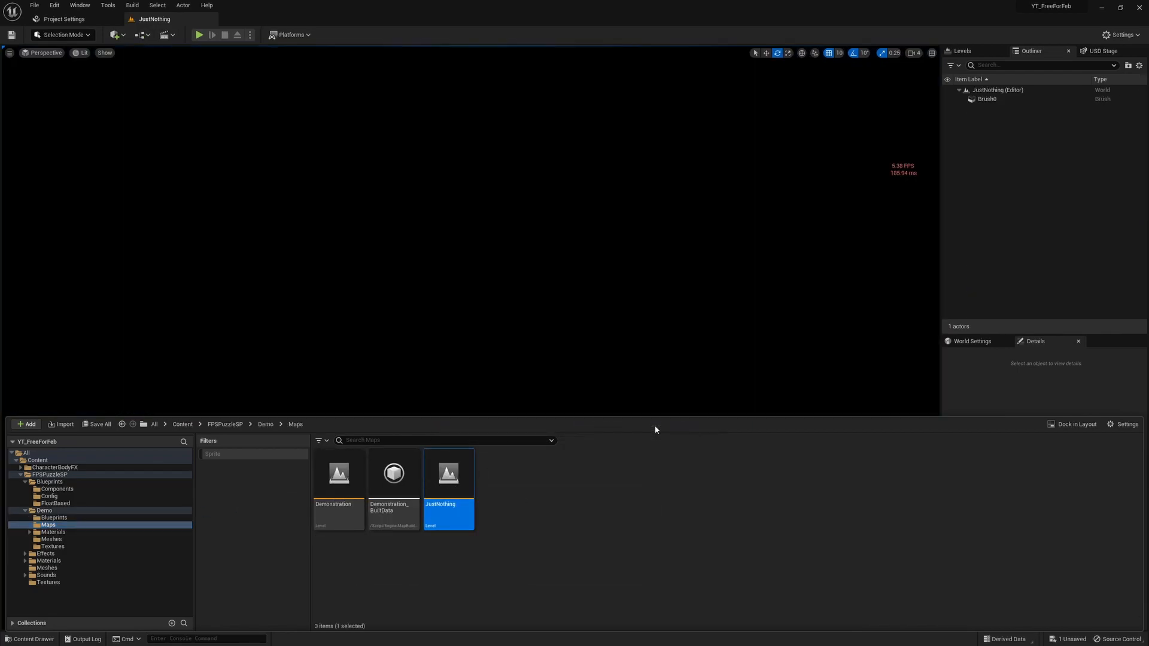
Open the Reference Viewer for JustNothing, showing only the map itself.
click(167, 35)
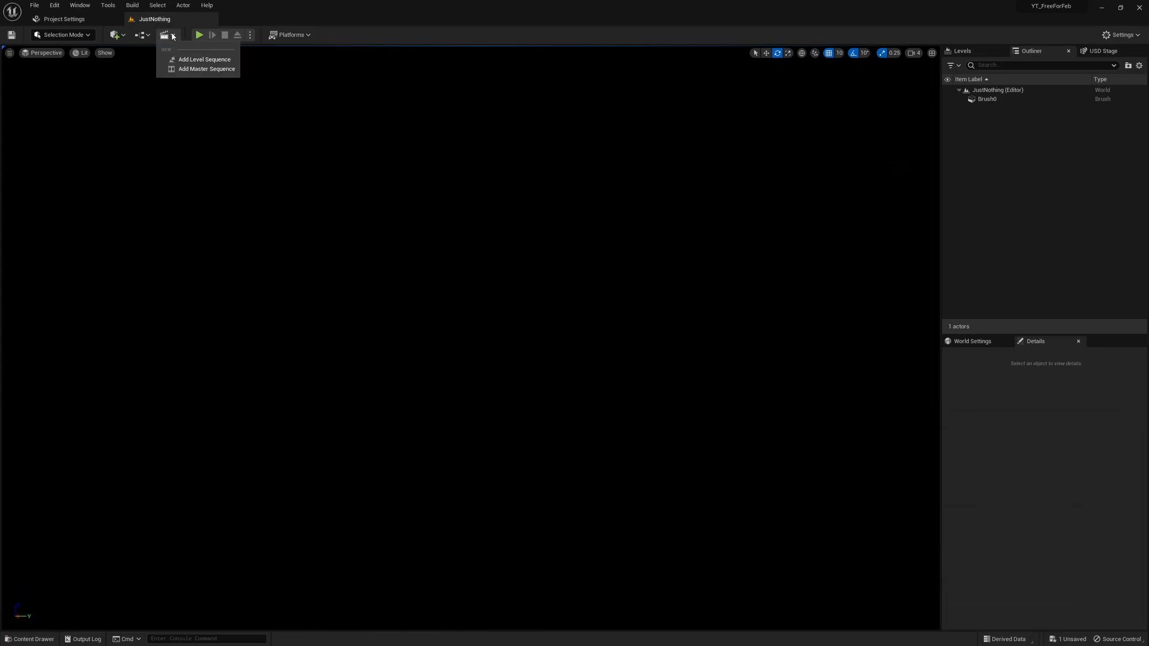
click(142, 34)
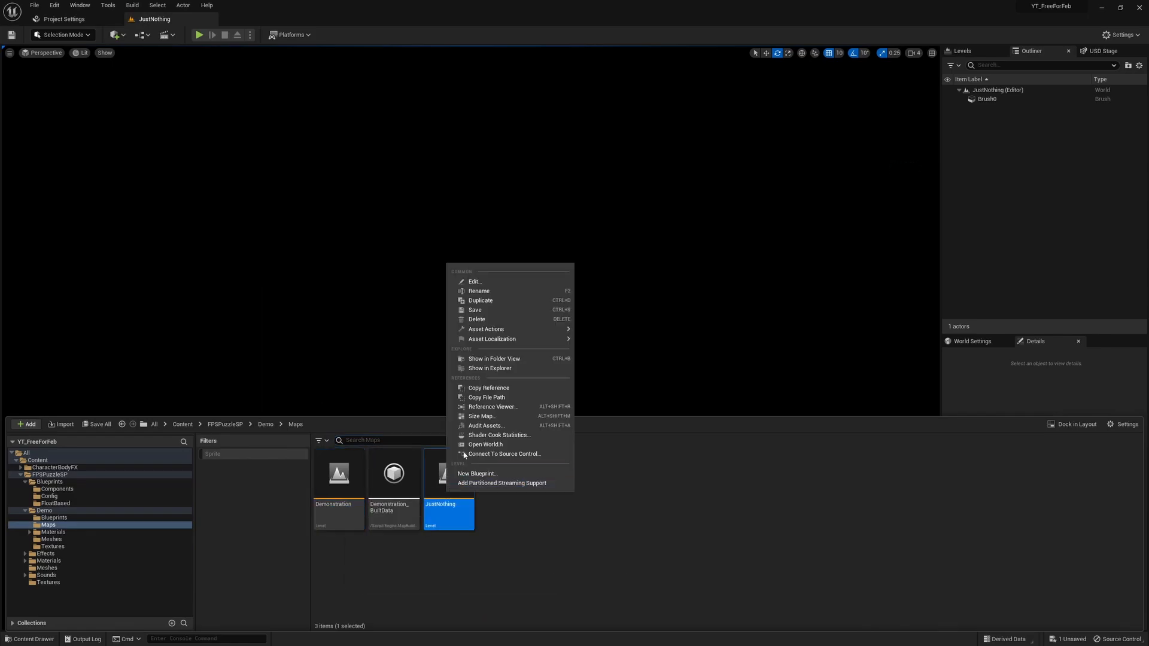
mouse_move(494, 406)
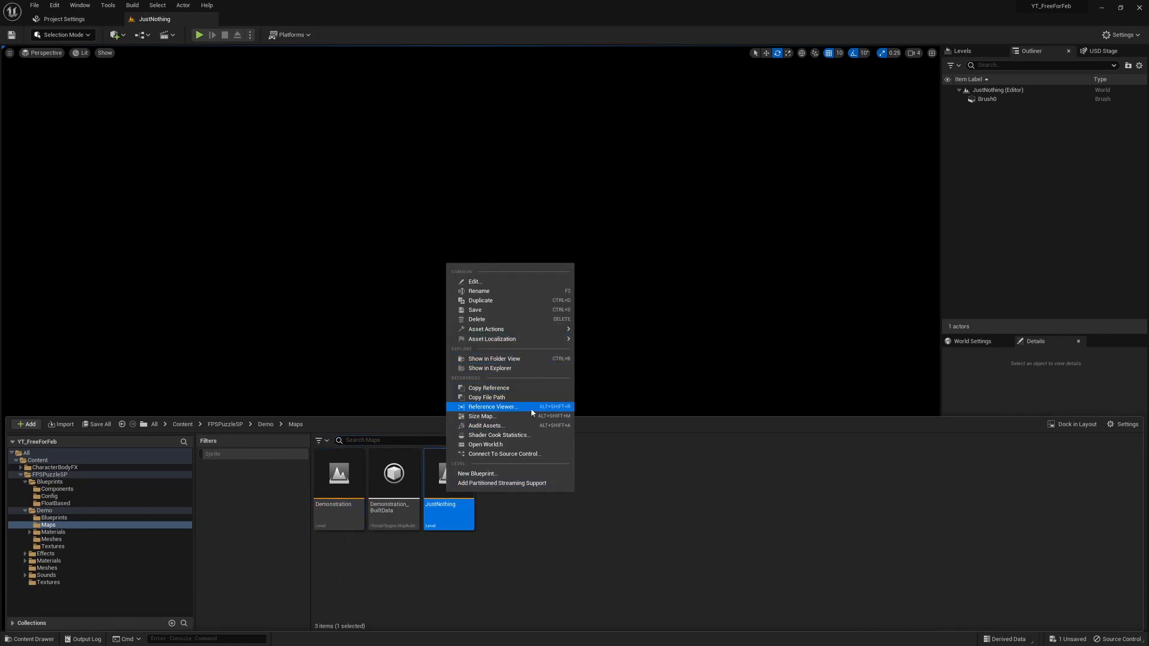
click(493, 407)
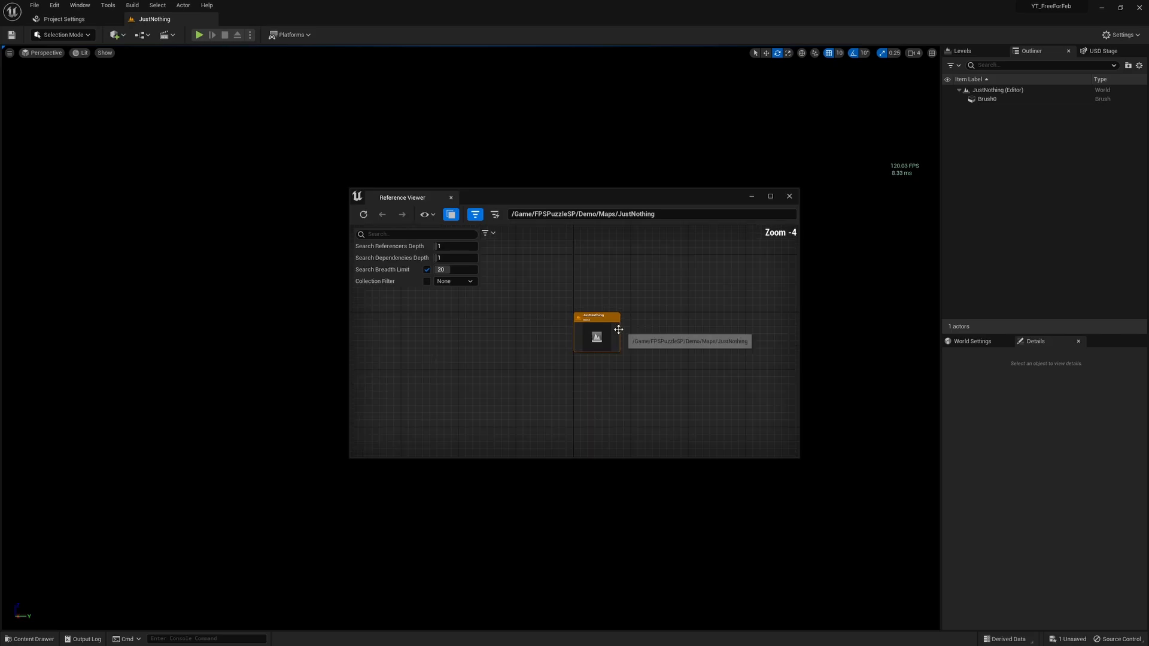
scroll(down, 3)
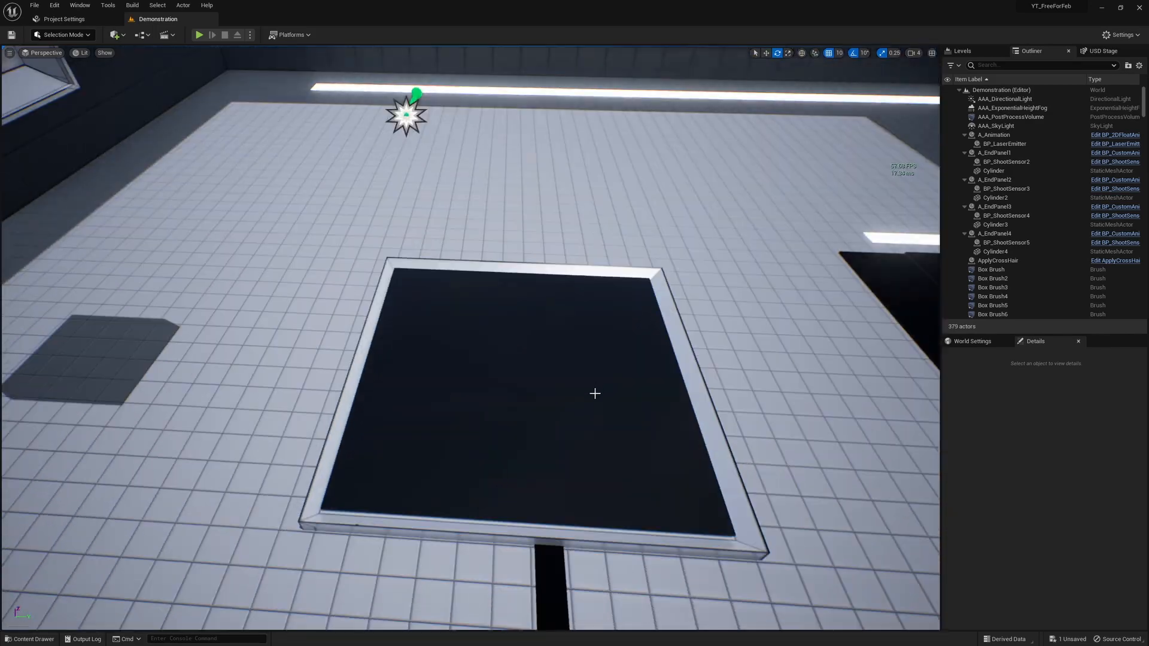
Select the floor button panel, expand its six Output To entries, and edit BP_Button.
click(508, 393)
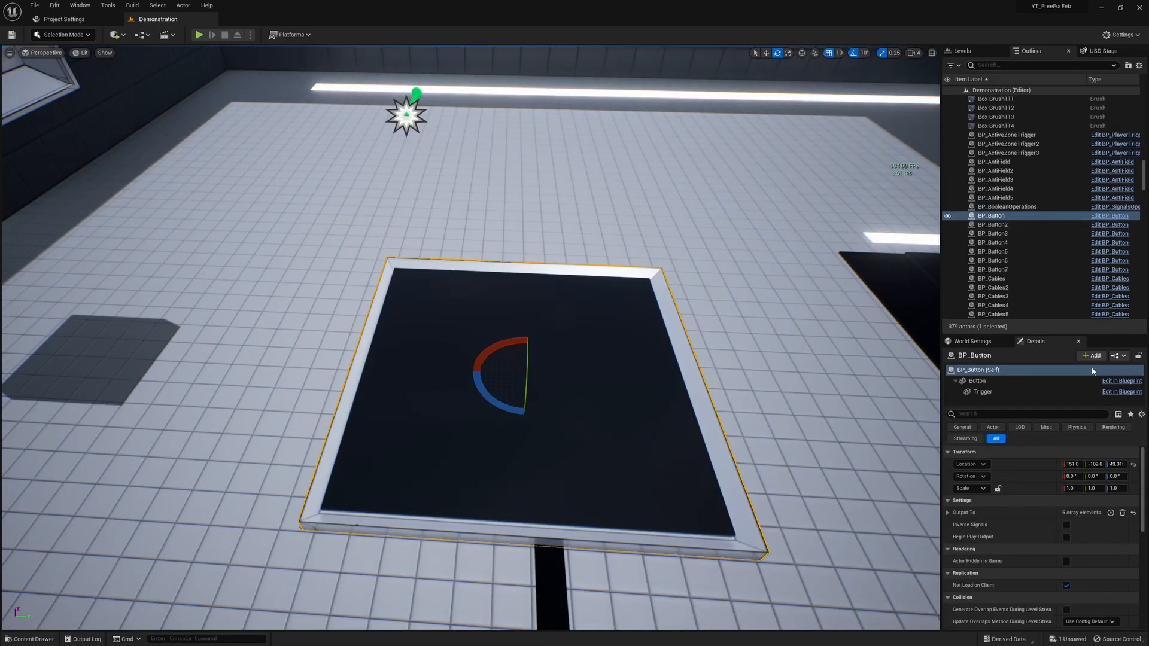
click(949, 512)
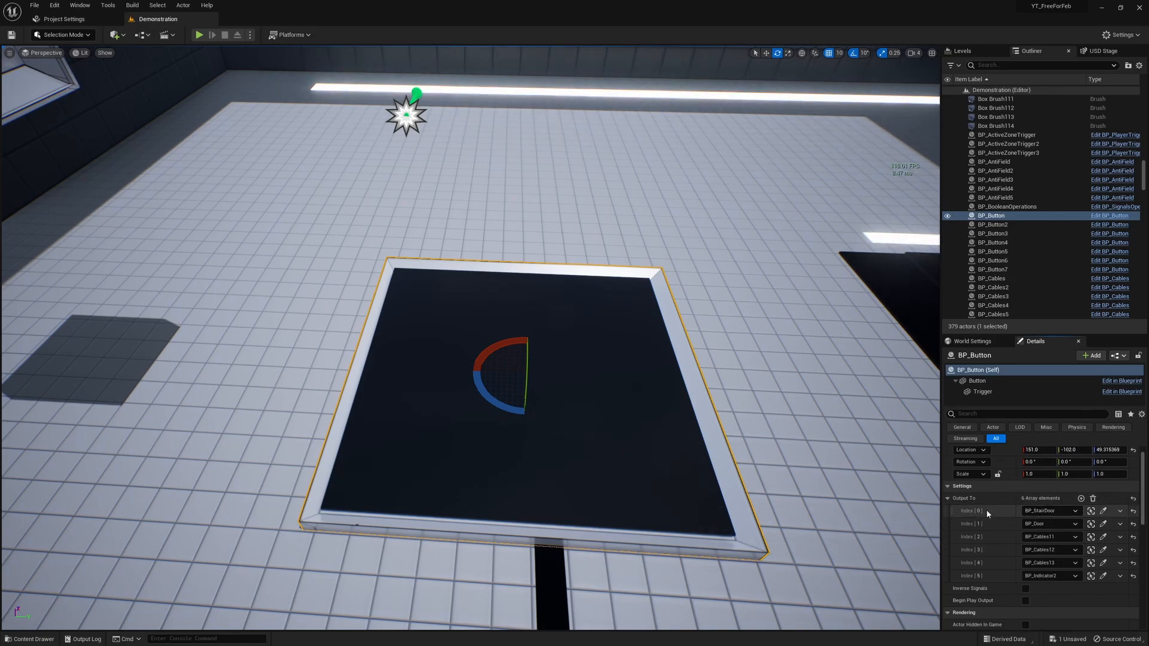
mouse_move(1108, 215)
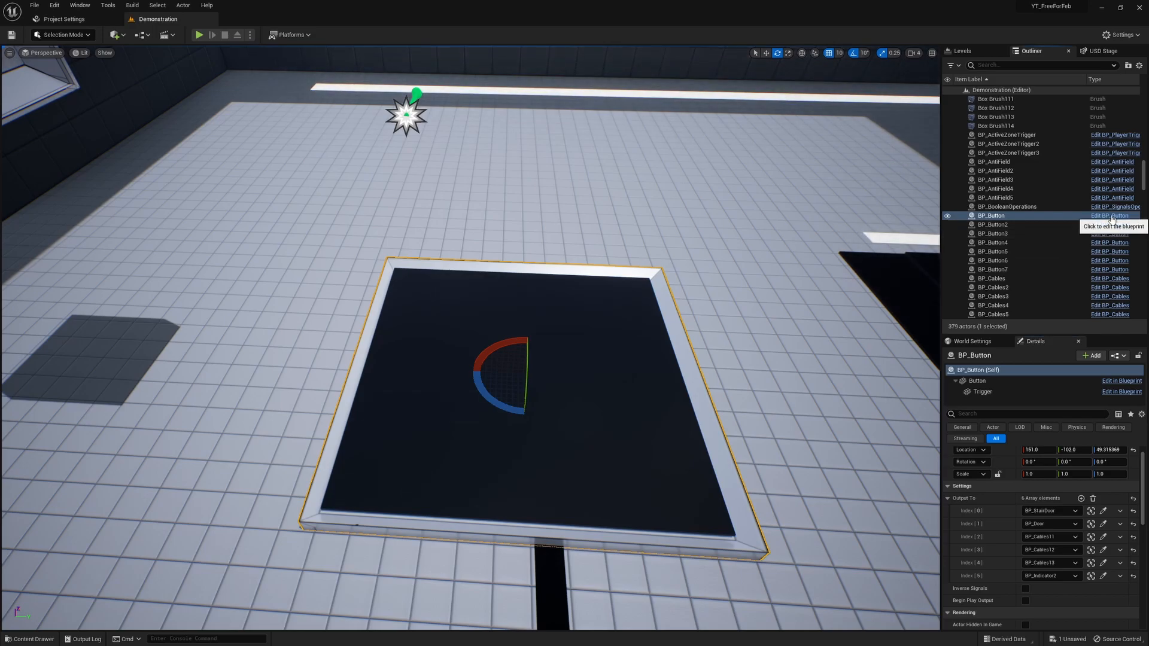
click(1111, 215)
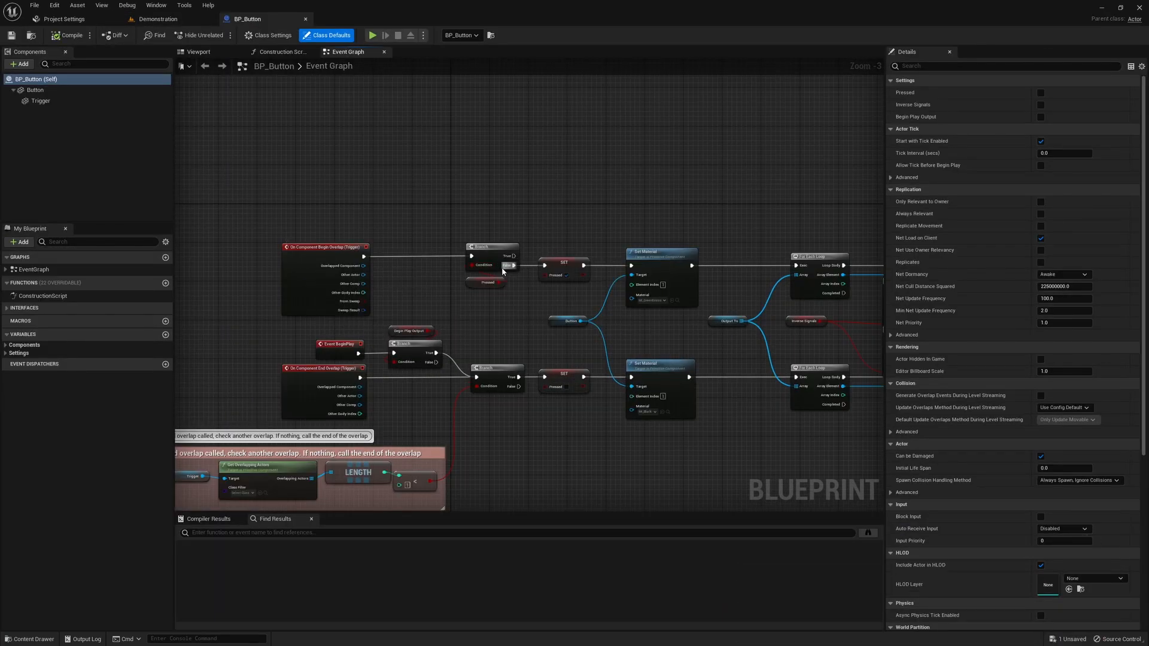
Pan the BP_Button Event Graph to the Turn calls and Play Sound by Data Table nodes.
scroll(down, 3)
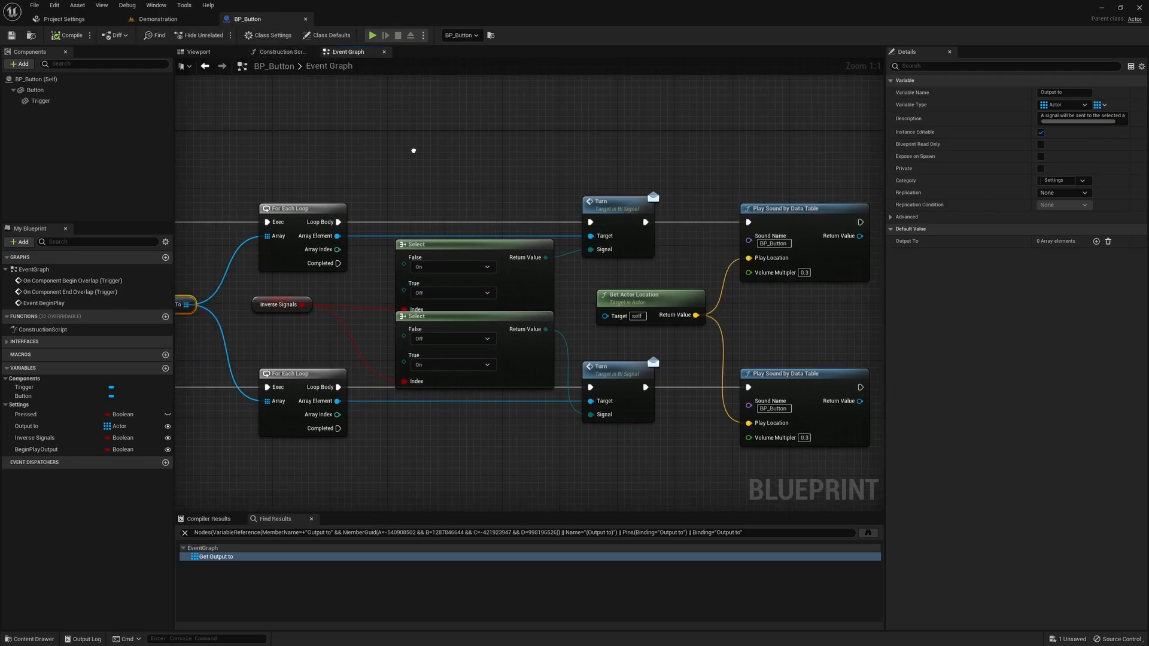
drag(414, 150, 268, 101)
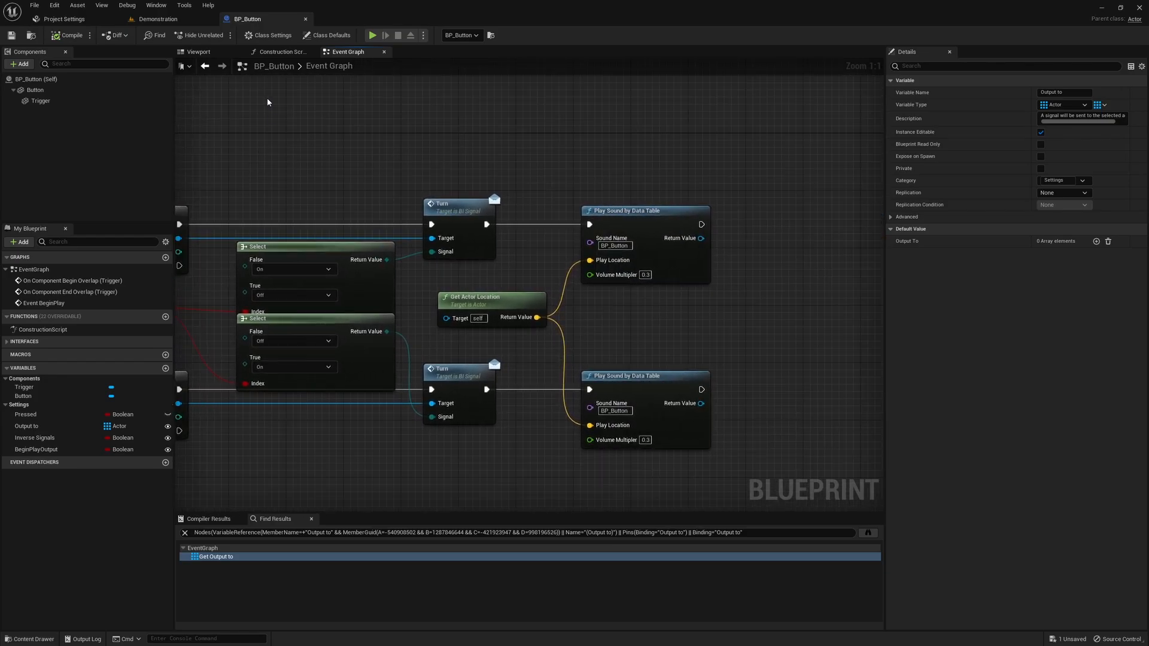
mouse_move(245, 21)
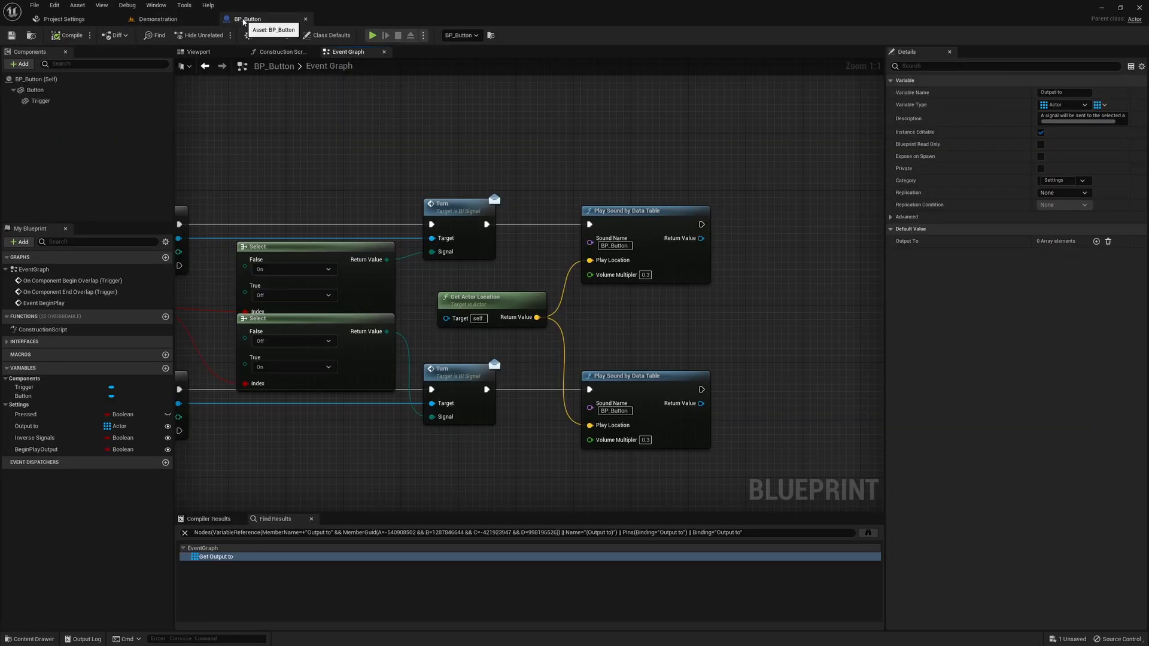
Open FL_PuzzleLib's Play Sound by Data Table function, whose Data defaults to DT_SoundsConfig.
click(148, 19)
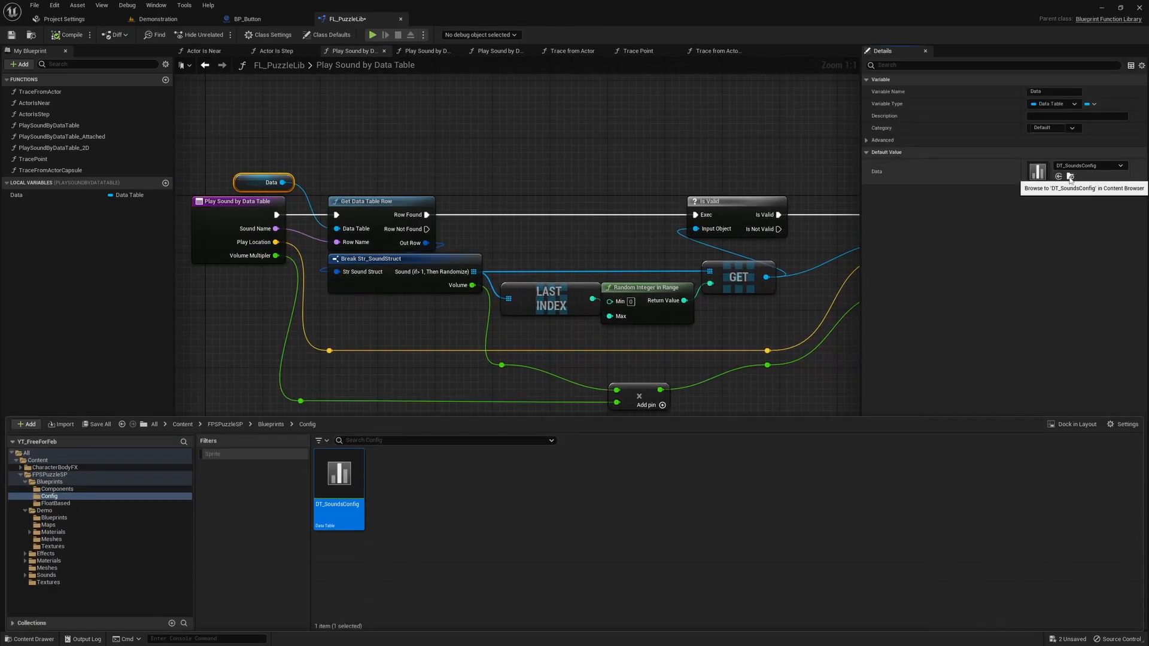
Confirm DT_SoundsConfig's BP_Button row uses SC_ButtonActivate at volume 1.0, then close the table.
double_click(339, 473)
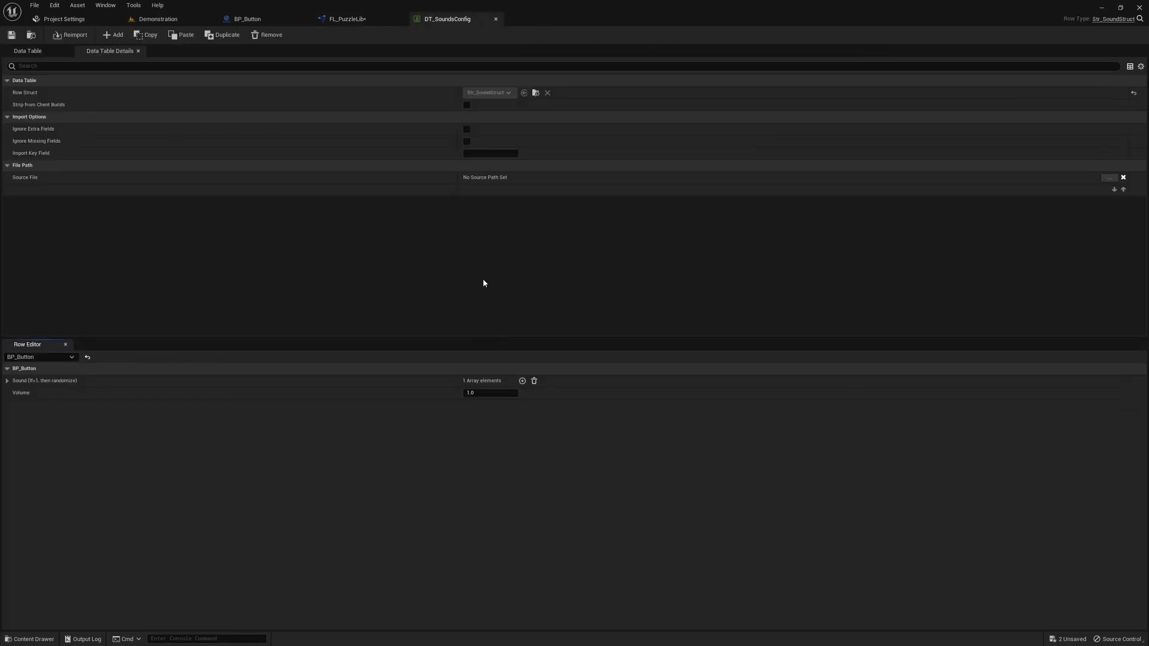
click(7, 381)
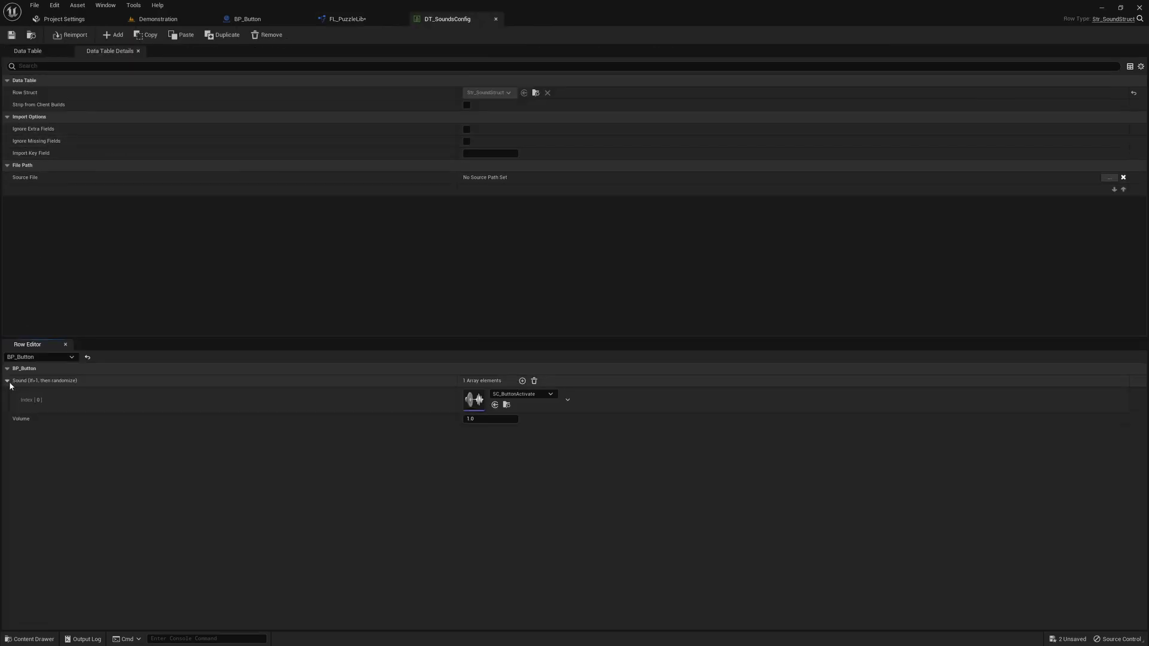
mouse_move(6, 112)
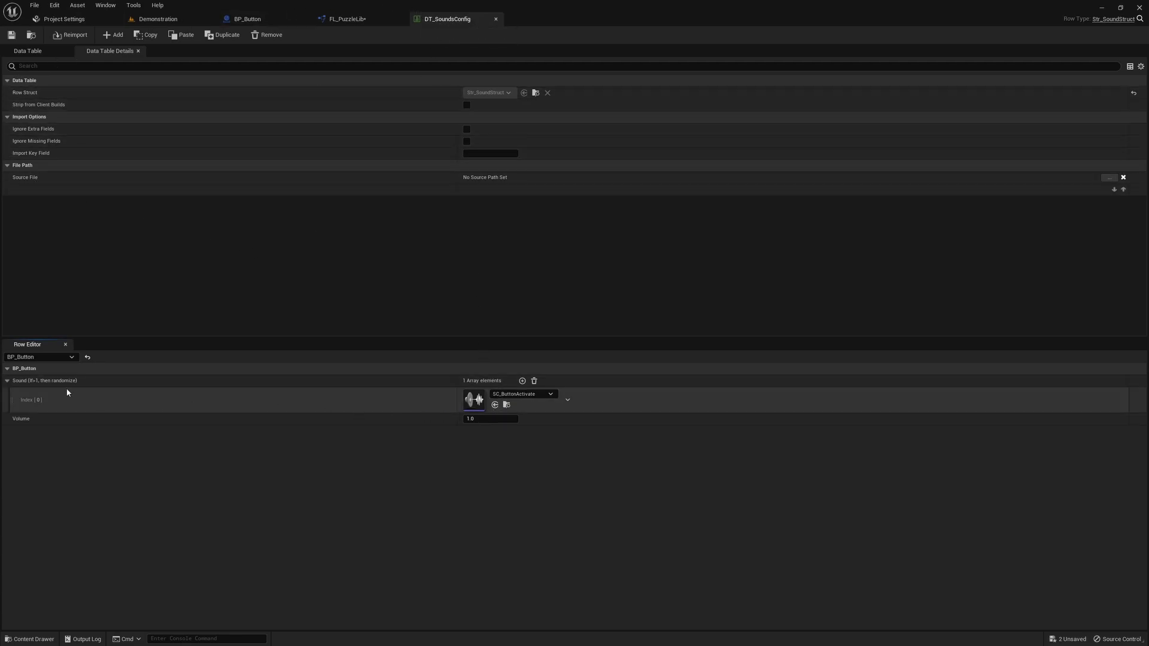
click(341, 18)
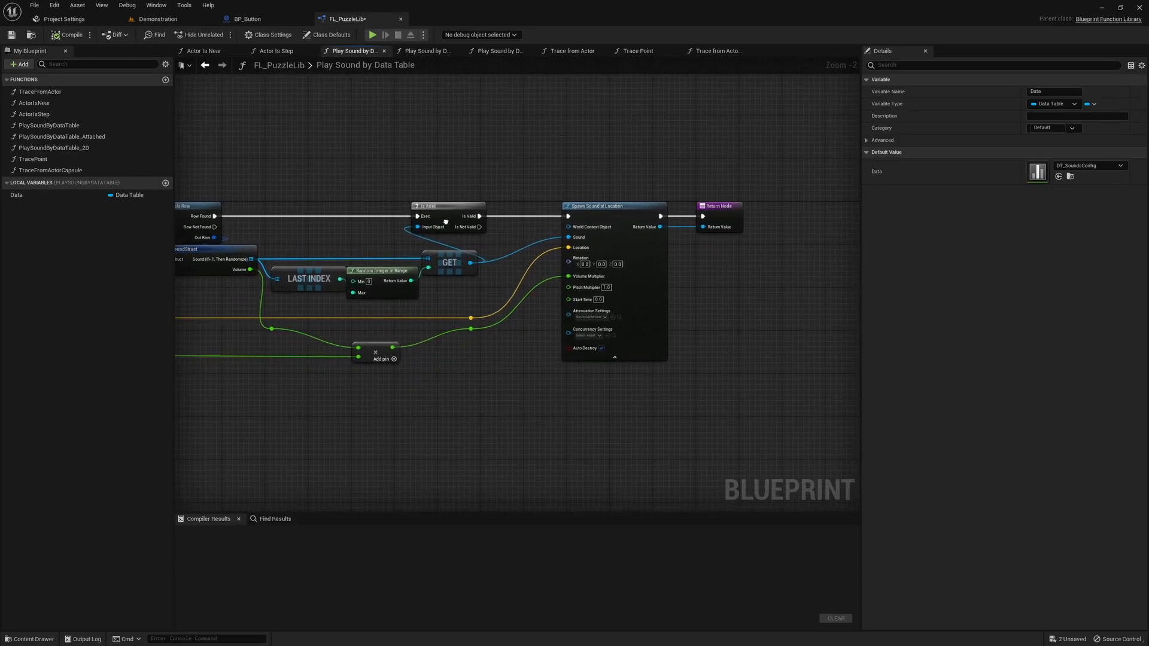
Close FL_PuzzleLib and return to the Demonstration level via the Content Drawer.
click(246, 18)
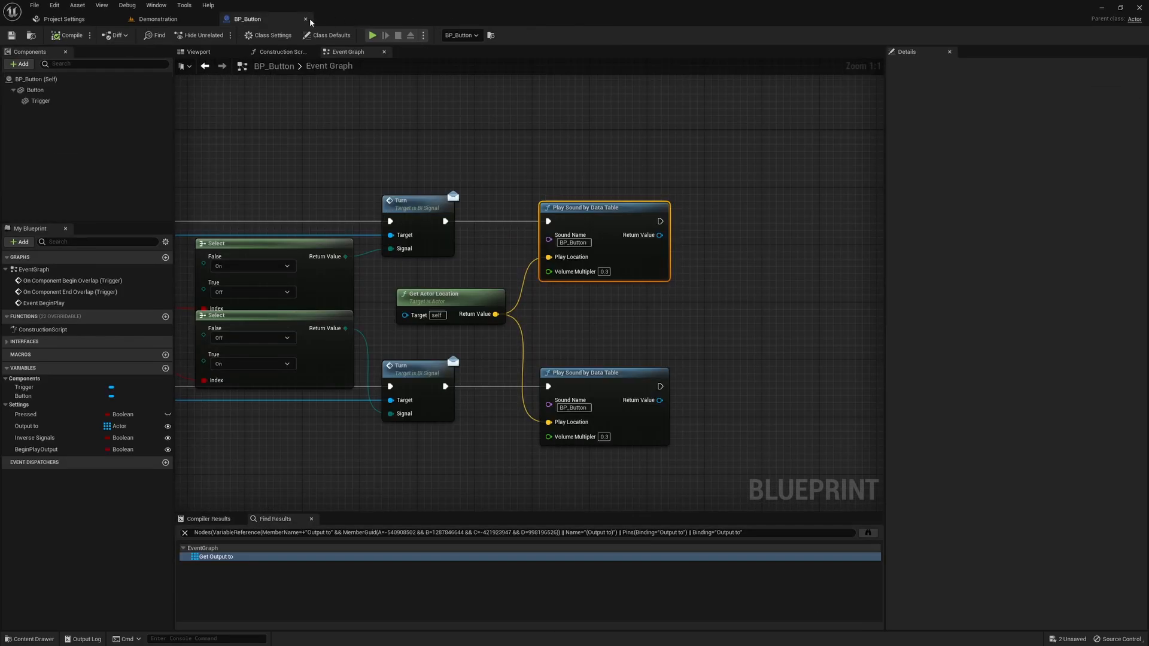
scroll(down, 3)
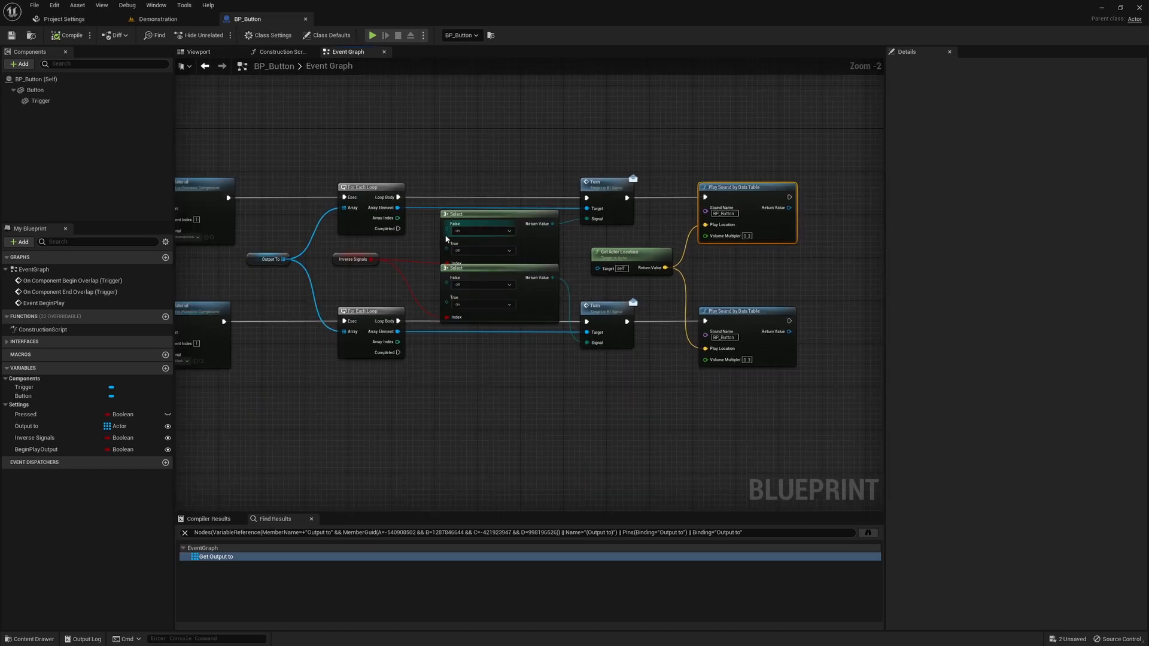
click(24, 634)
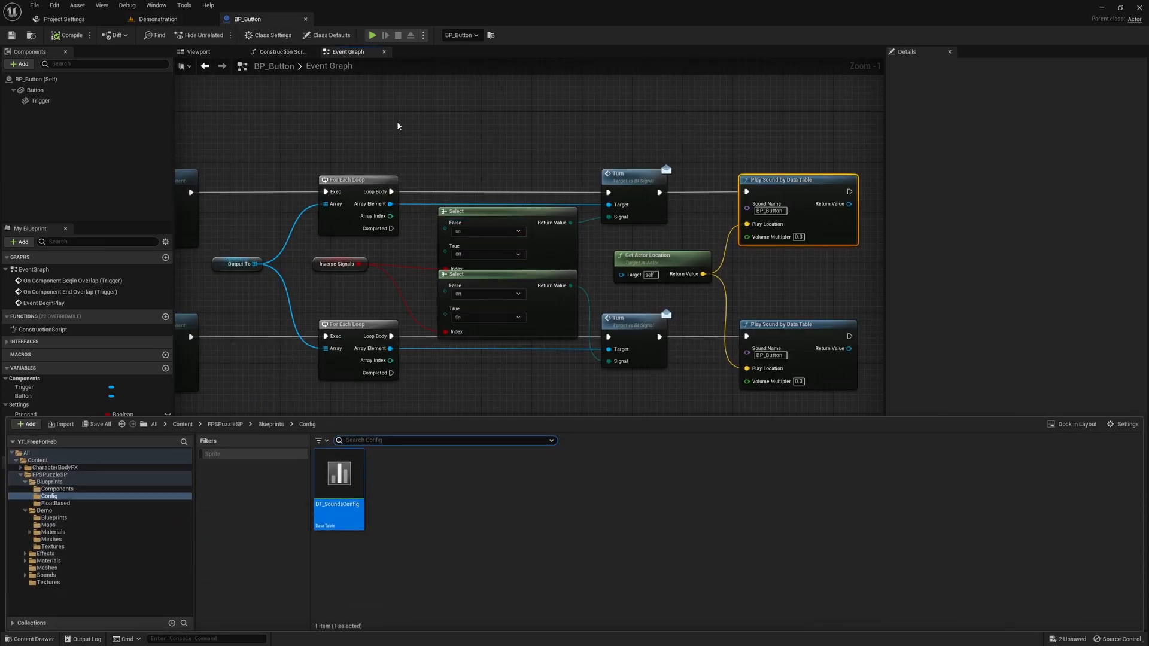
click(138, 19)
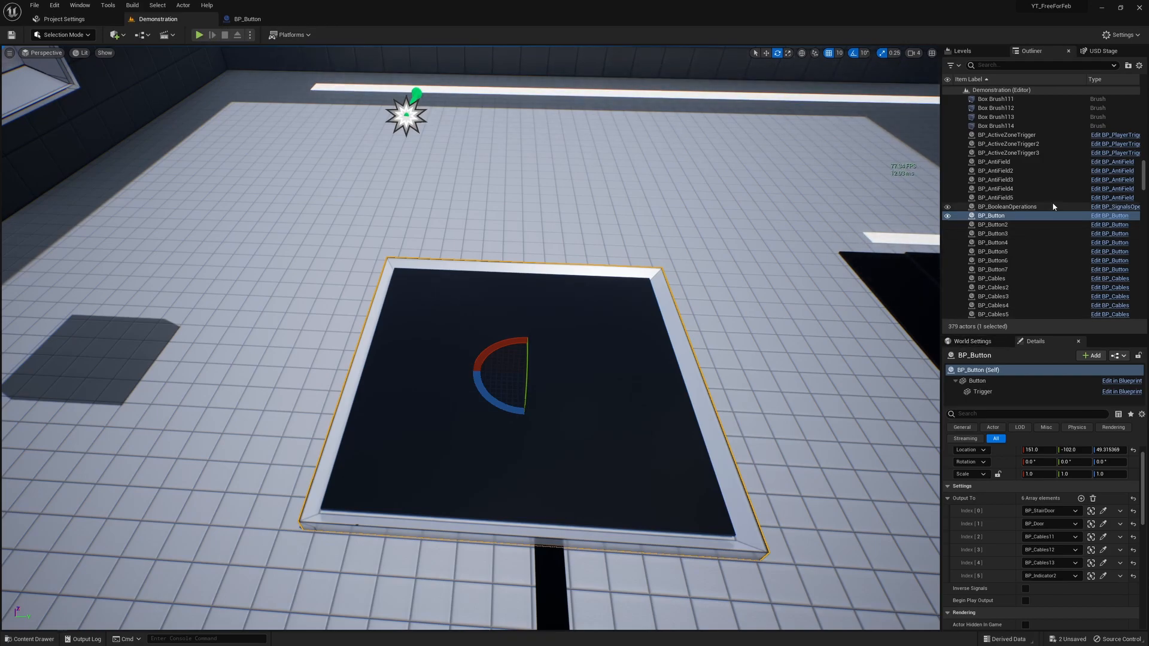
mouse_move(1110, 279)
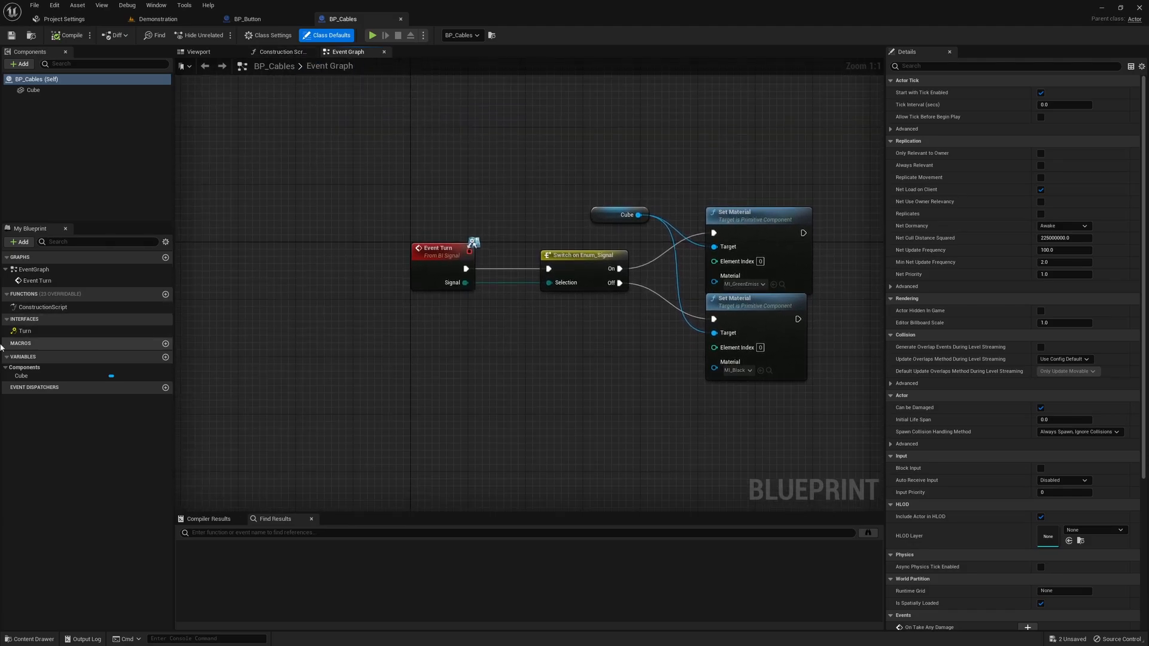
mouse_move(48, 335)
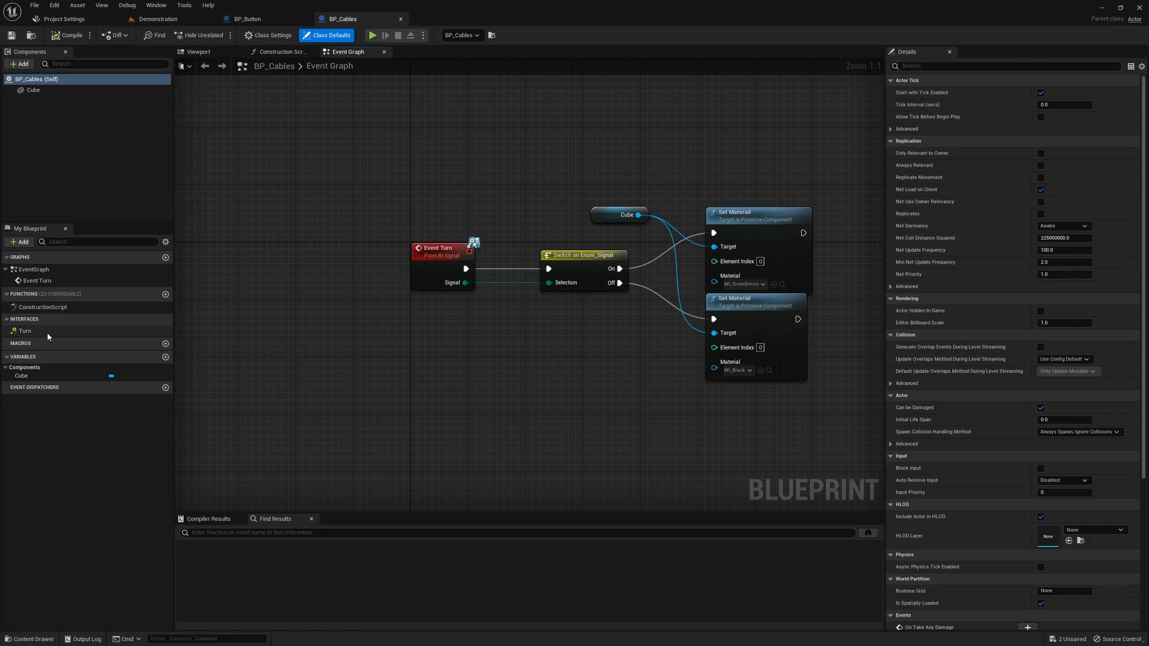
Review the BP_Cables Construction Script, then view the BP_Door EventGraph.
click(283, 52)
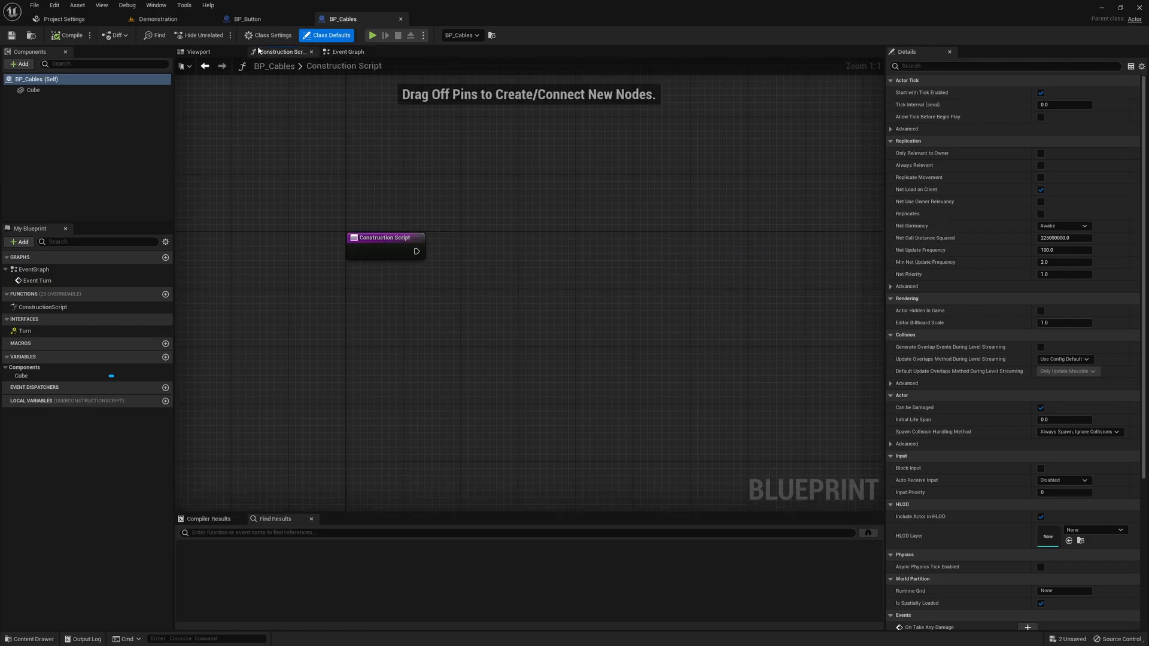
click(128, 19)
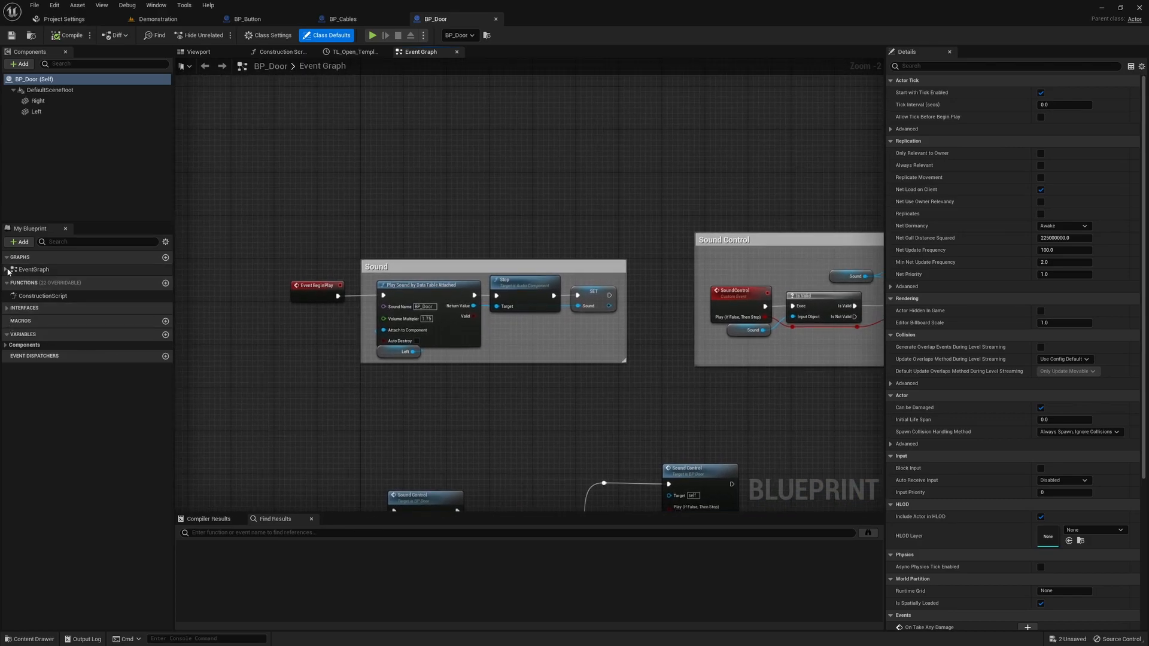
click(377, 35)
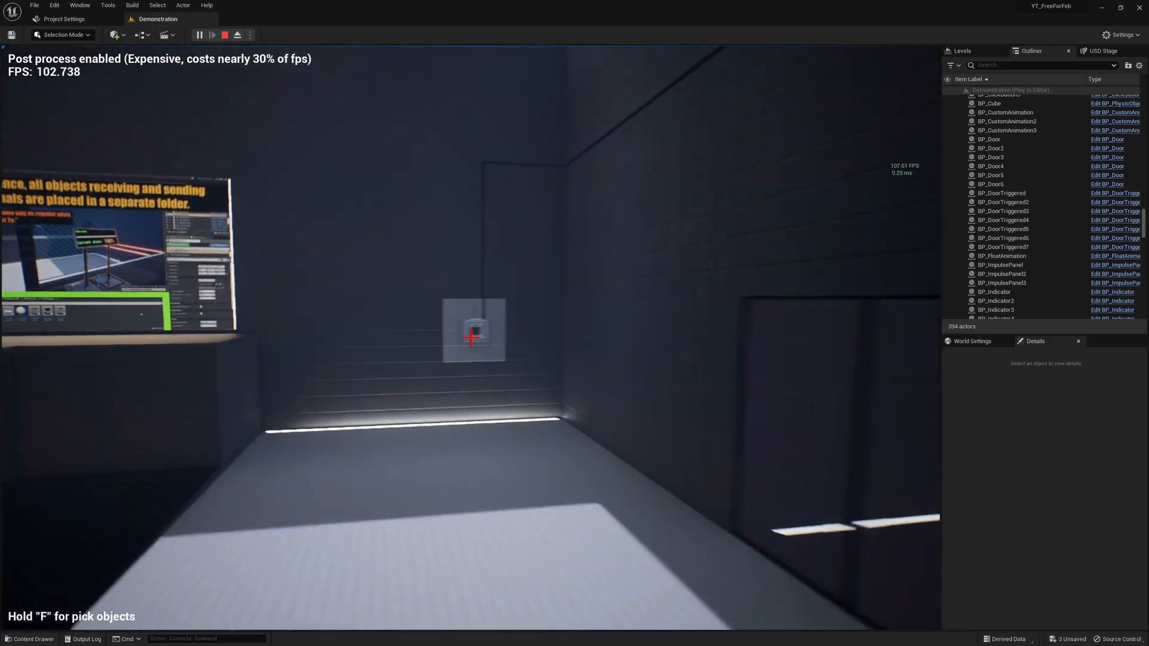
Stop Play In Editor, then browse the FPSPuzzleSP demo Maps, Materials and Textures folders.
click(233, 35)
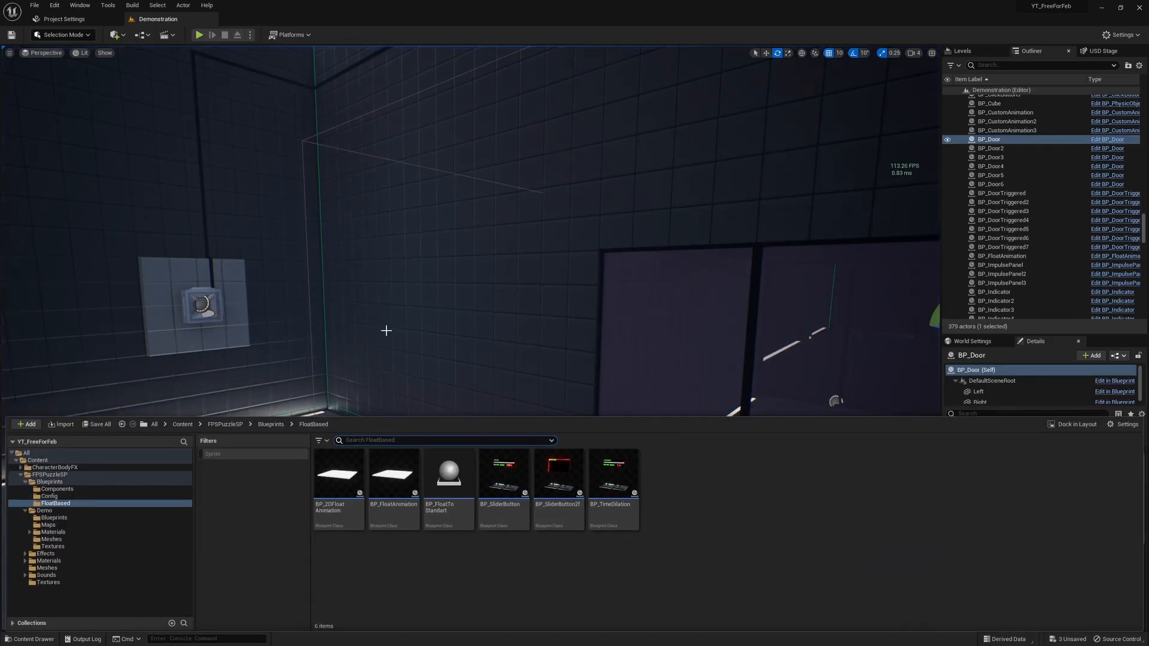
click(48, 525)
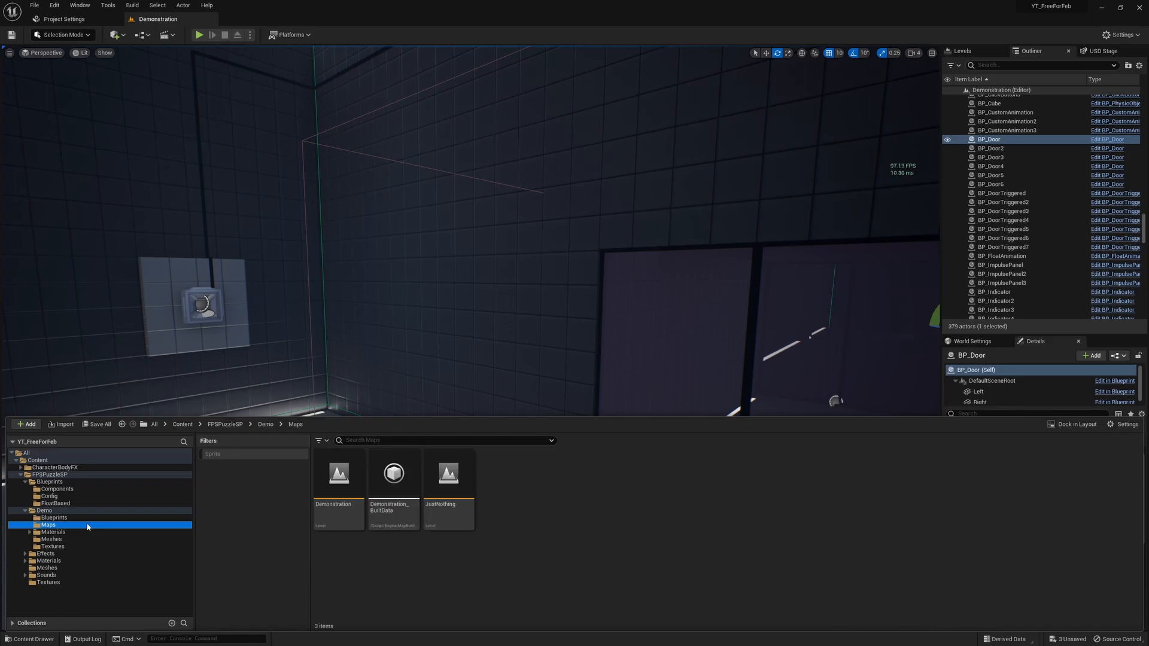
click(52, 532)
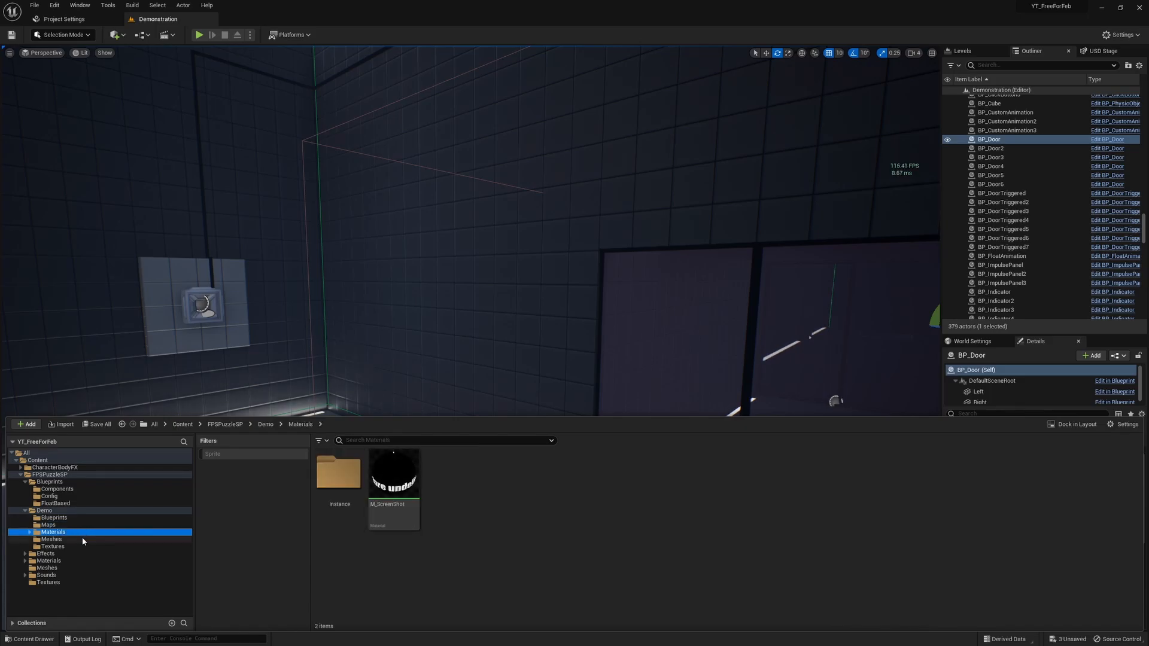
click(53, 547)
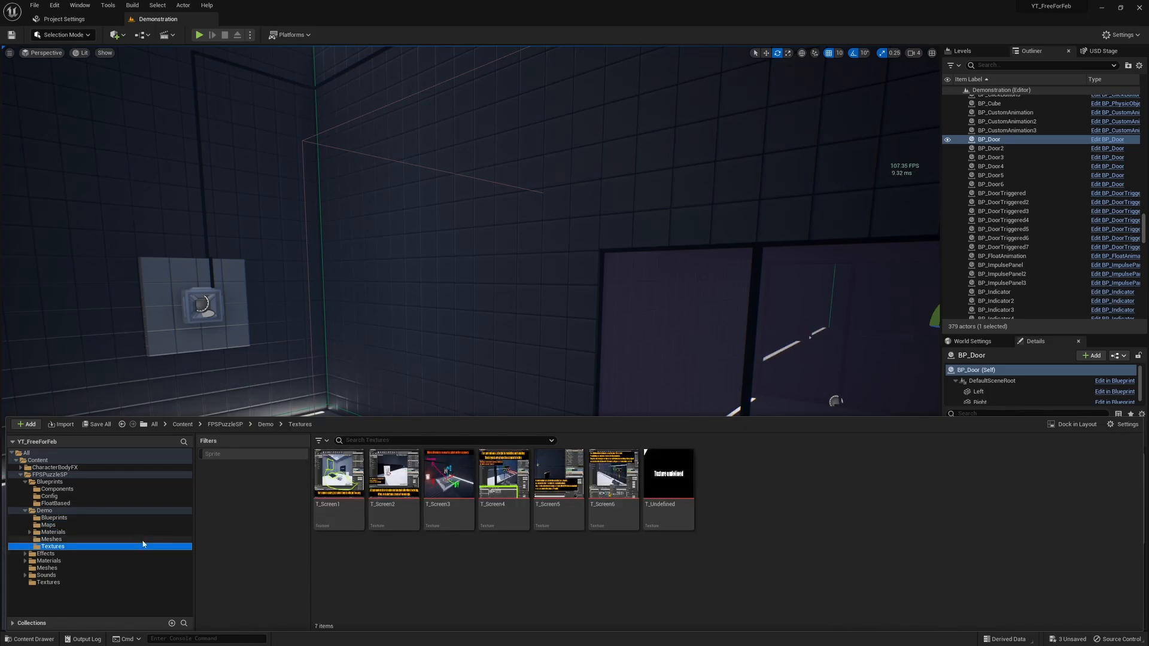